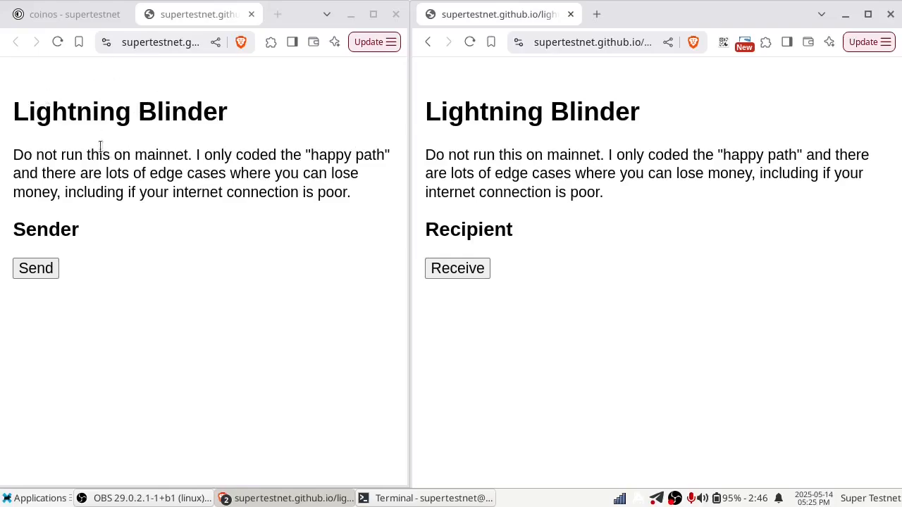
{"action": "mouse_move", "coordinate": [231, 151]}
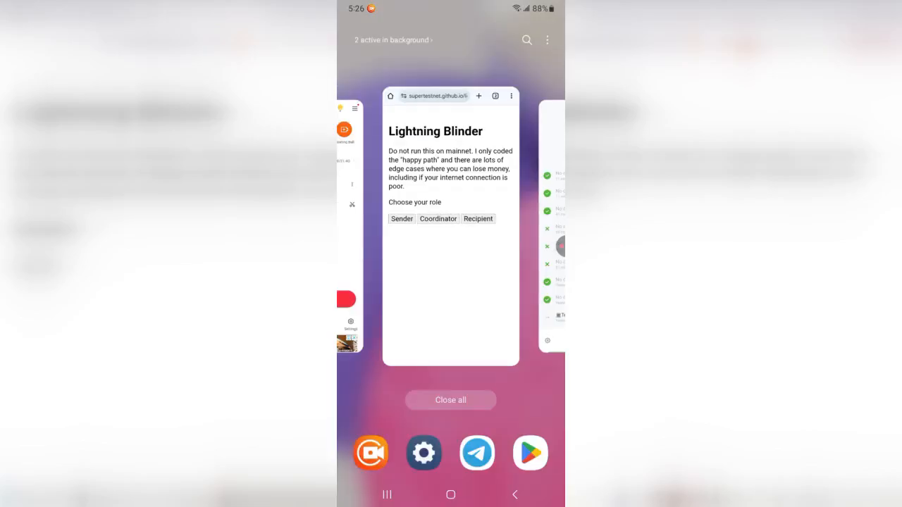
Take the coordinator role on the phone with a flat 15-sat fee per invoice
{"action": "left_click", "coordinate": [451, 229]}
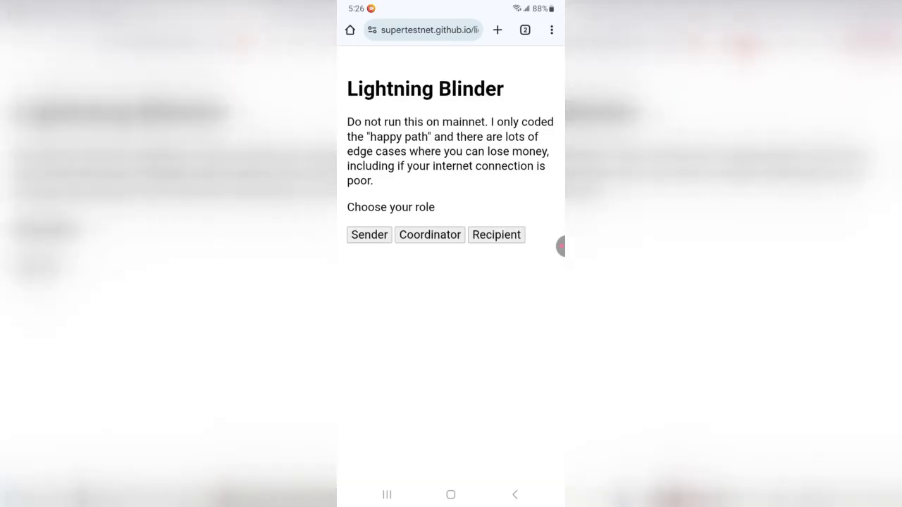
{"action": "left_click", "coordinate": [428, 234]}
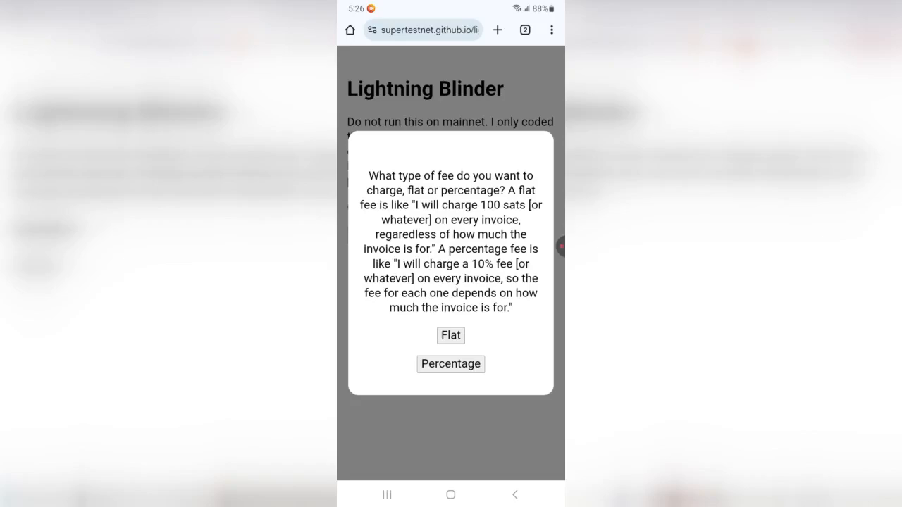
{"action": "left_click", "coordinate": [451, 335]}
{"action": "type", "text": "15"}
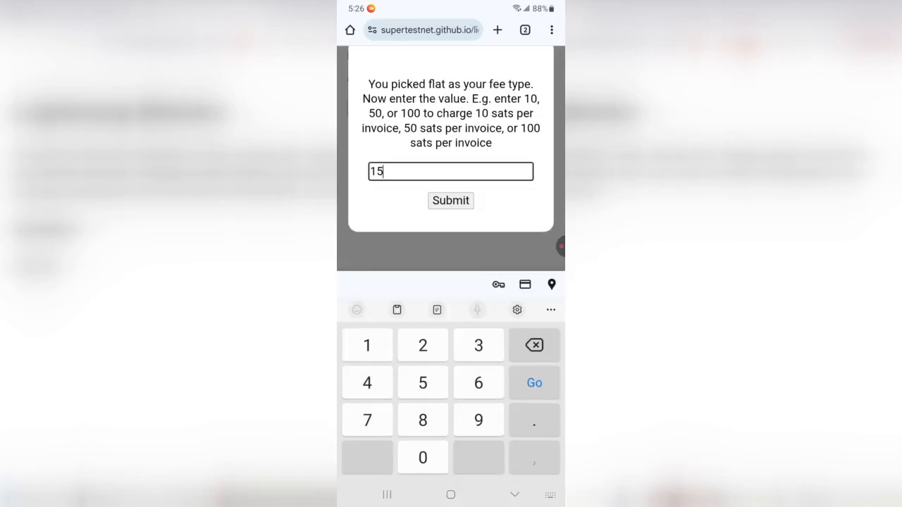
{"action": "left_click", "coordinate": [451, 200]}
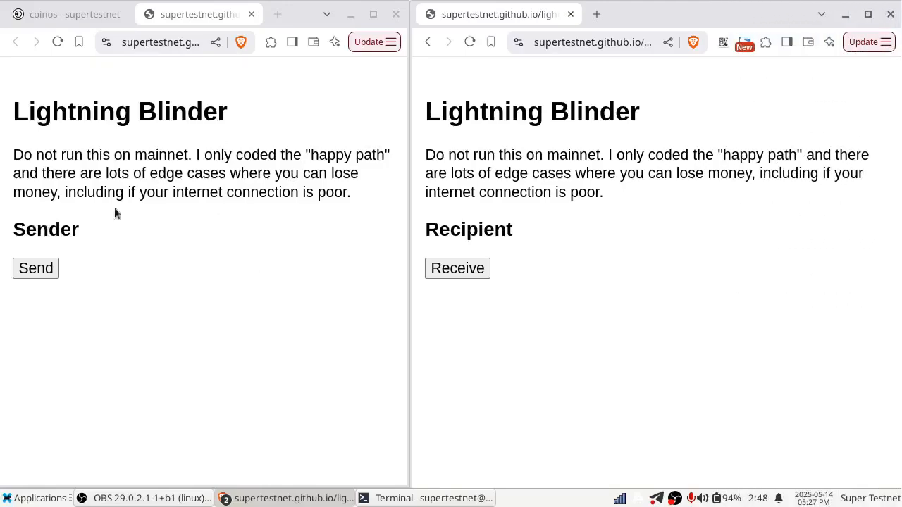
{"action": "mouse_move", "coordinate": [507, 265]}
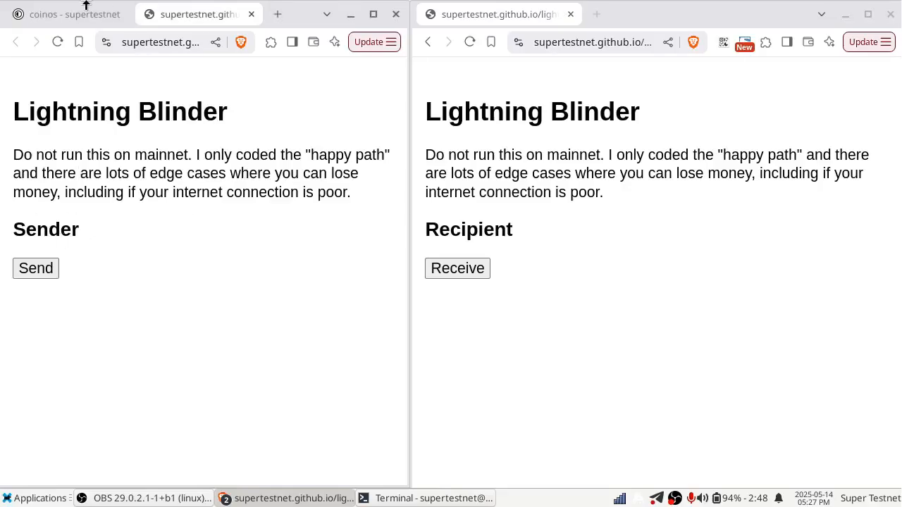
{"action": "left_click", "coordinate": [68, 14]}
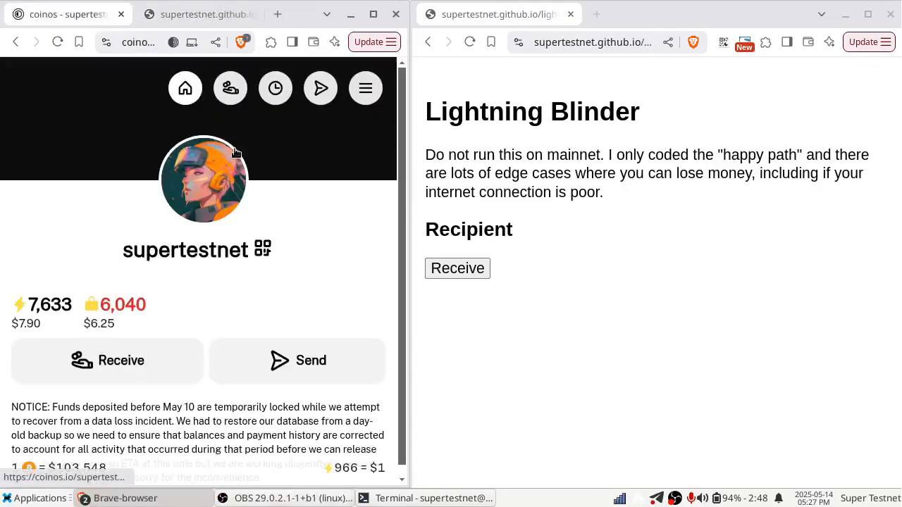
{"action": "mouse_move", "coordinate": [172, 251]}
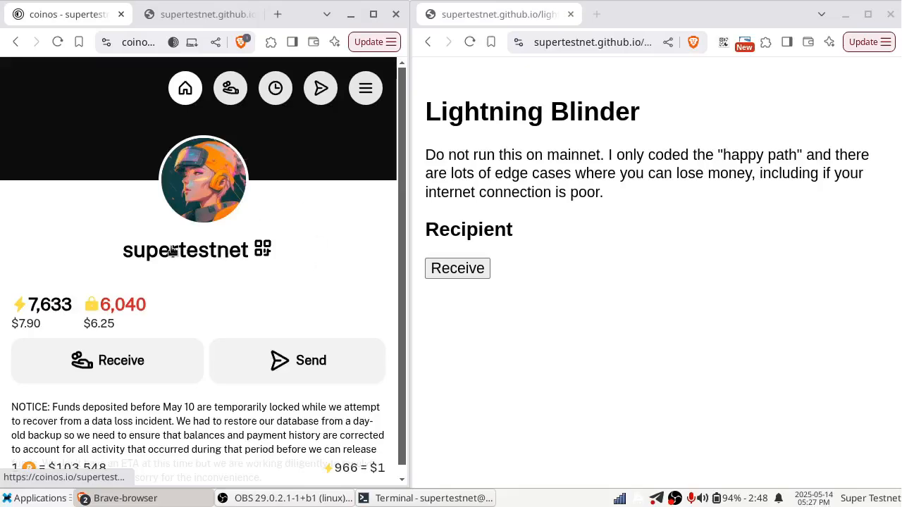
{"action": "mouse_move", "coordinate": [37, 312]}
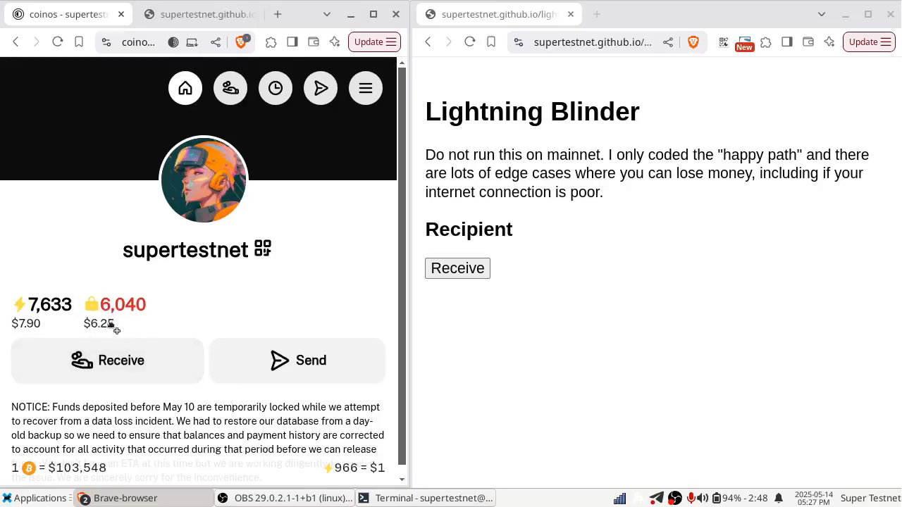
{"action": "mouse_move", "coordinate": [118, 323]}
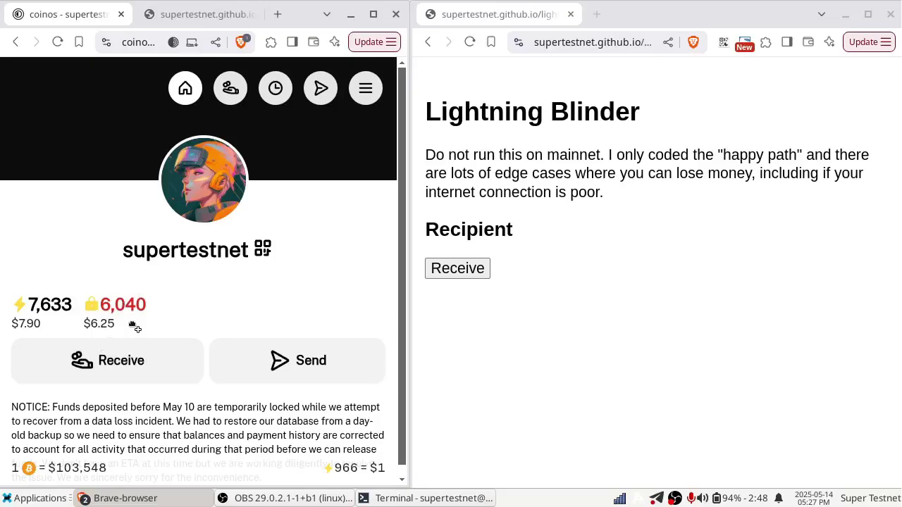
{"action": "mouse_move", "coordinate": [132, 313]}
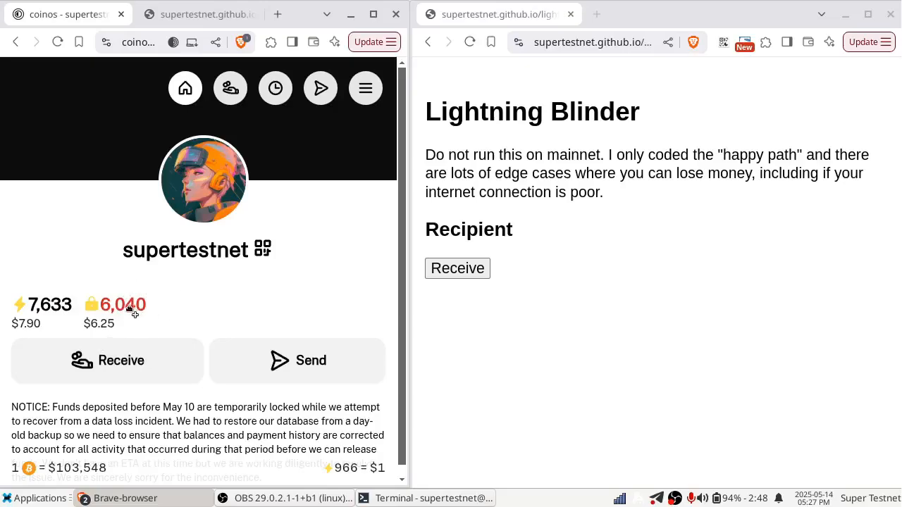
{"action": "mouse_move", "coordinate": [55, 317]}
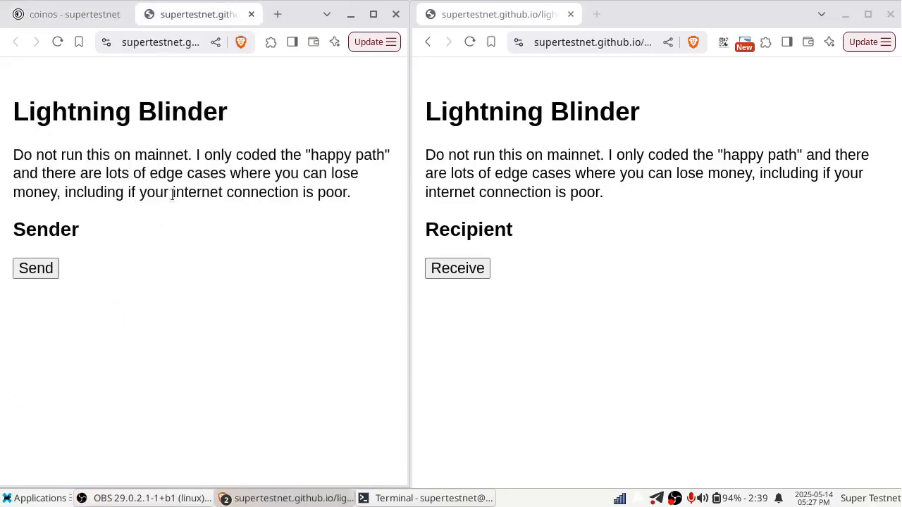
{"action": "mouse_move", "coordinate": [606, 196]}
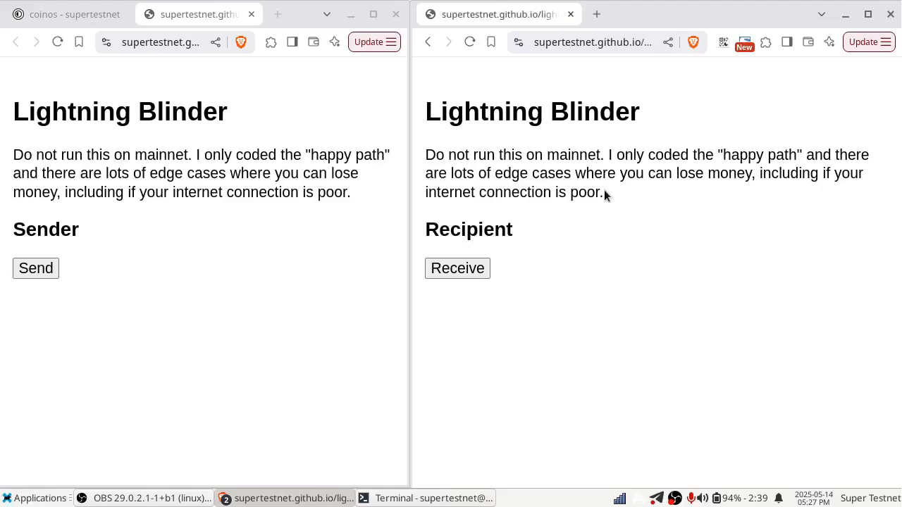
{"action": "mouse_move", "coordinate": [656, 167]}
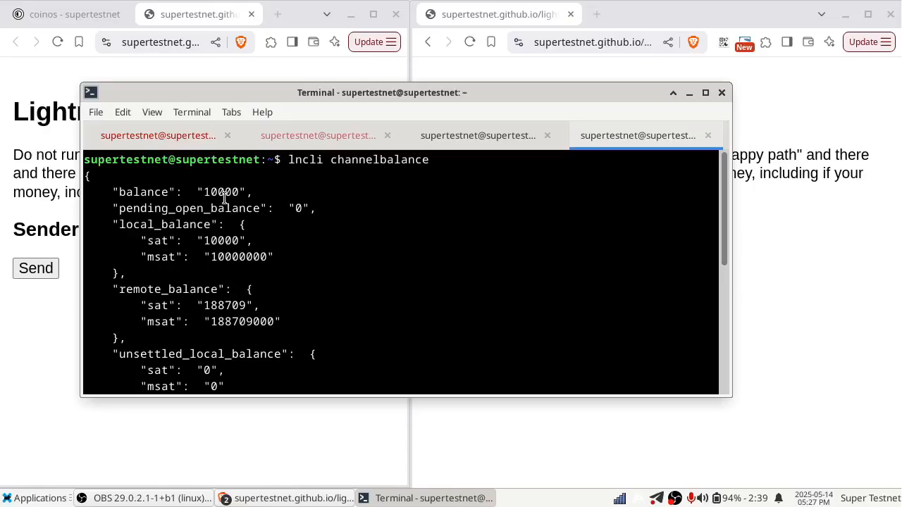
{"action": "double_click", "coordinate": [220, 191]}
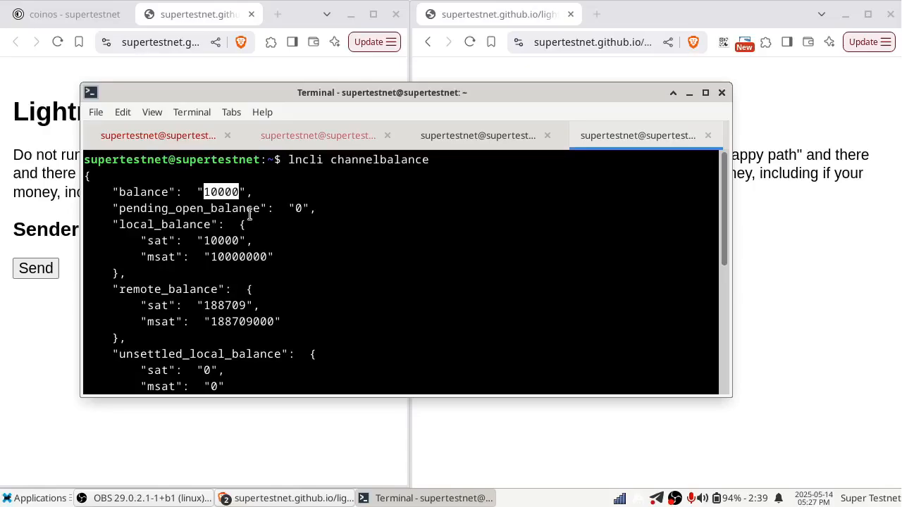
{"action": "scroll", "scroll_direction": "down", "scroll_amount": 3}
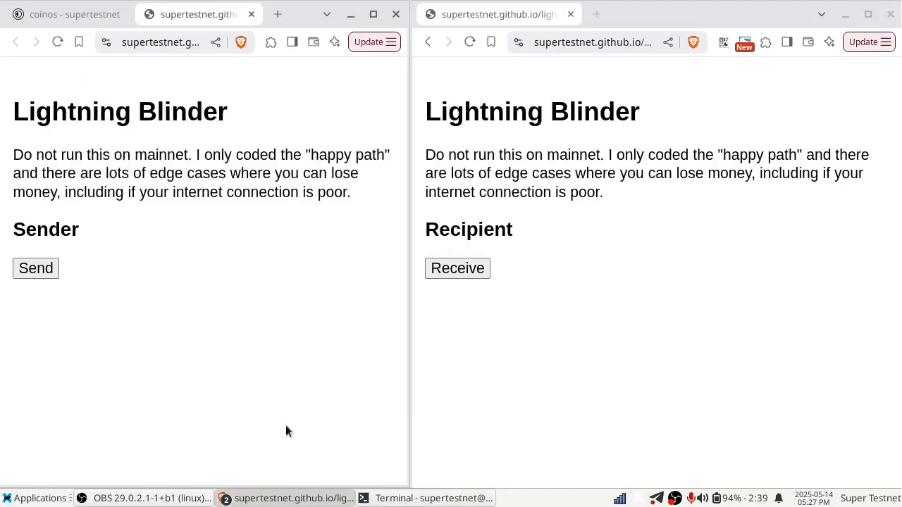
{"action": "mouse_move", "coordinate": [141, 238]}
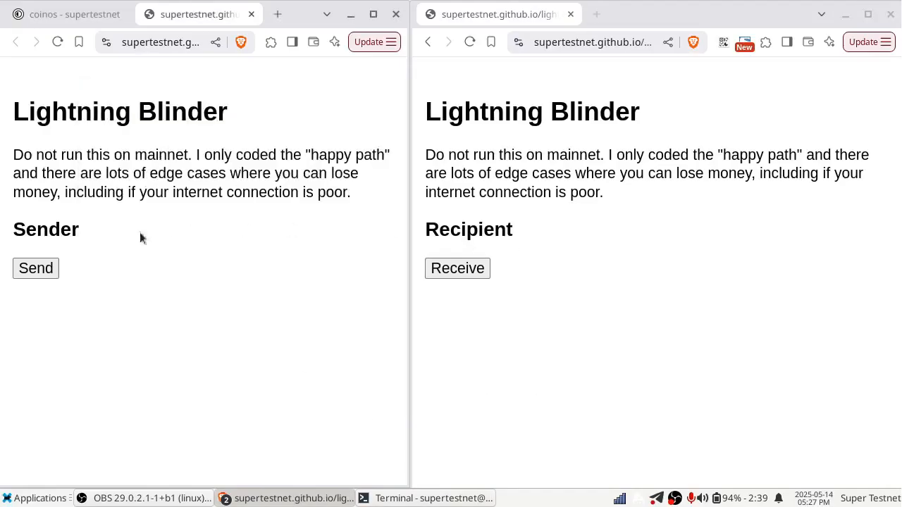
{"action": "mouse_move", "coordinate": [553, 245]}
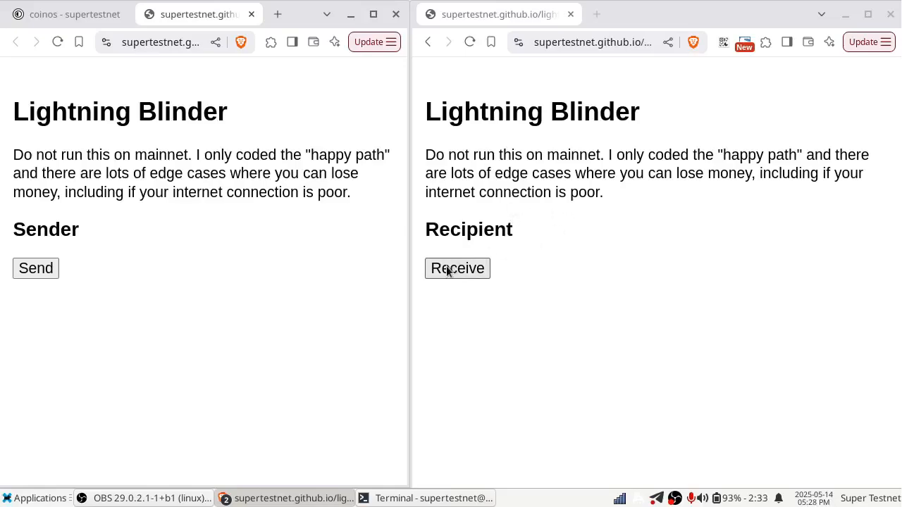
Request to receive 5000 sats as recipient, listing routers charging 15 sats each
{"action": "left_click", "coordinate": [457, 268]}
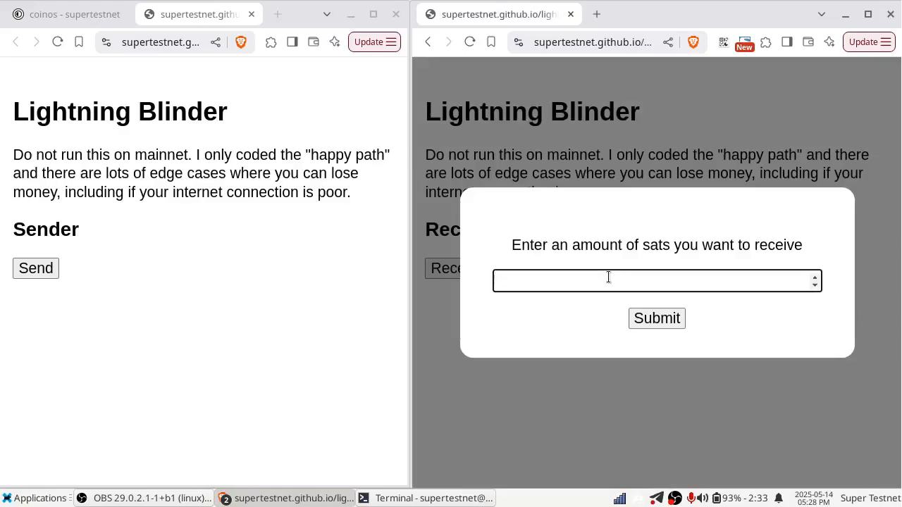
{"action": "type", "text": "5000"}
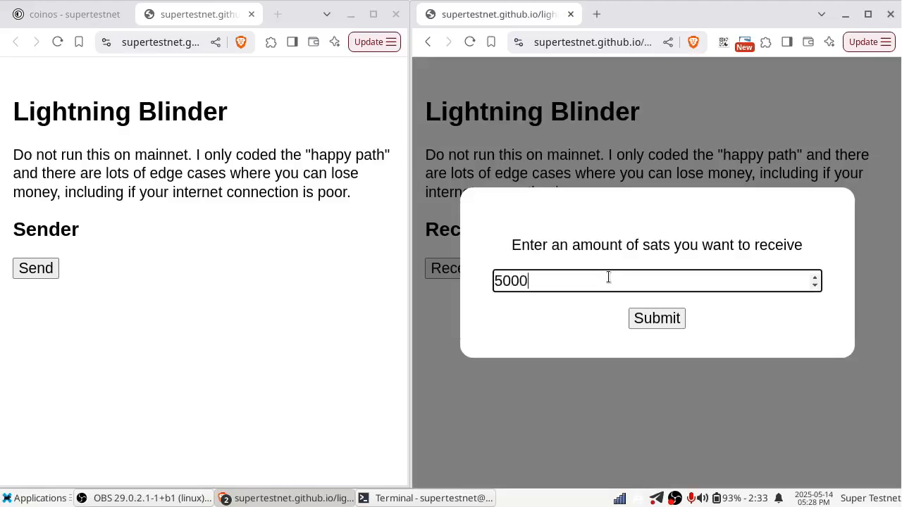
{"action": "left_click", "coordinate": [657, 318]}
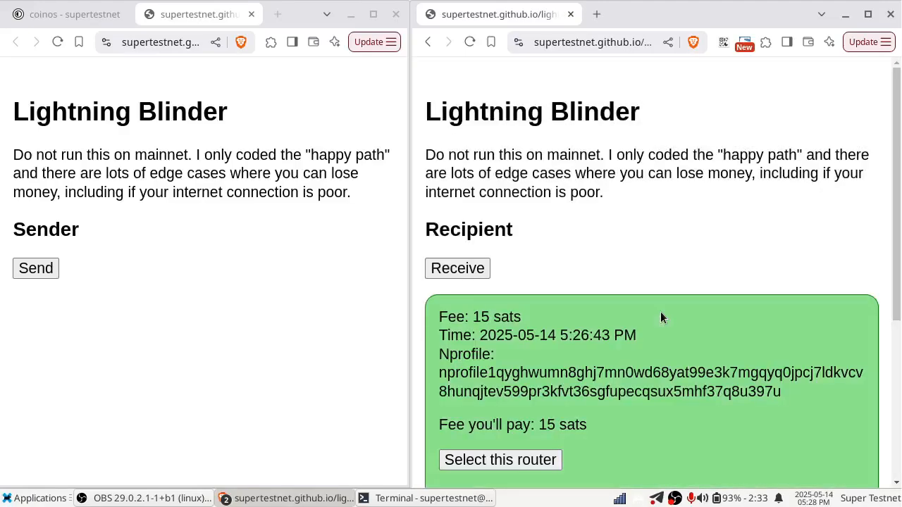
{"action": "scroll", "scroll_direction": "down", "scroll_amount": 3}
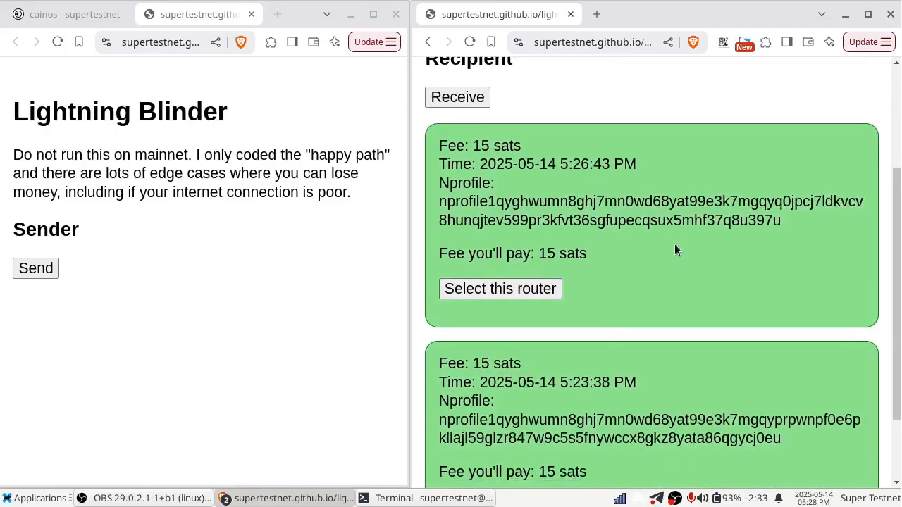
{"action": "scroll", "scroll_direction": "up", "scroll_amount": 3}
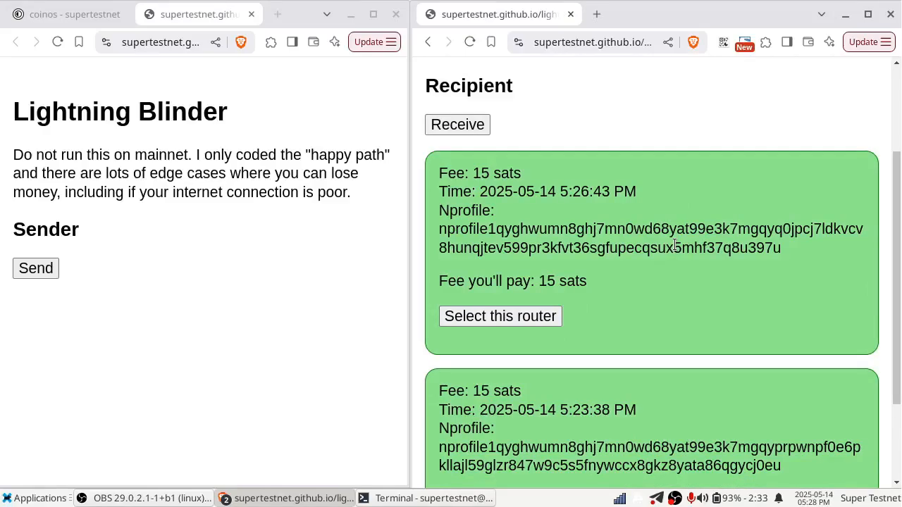
{"action": "mouse_move", "coordinate": [676, 307]}
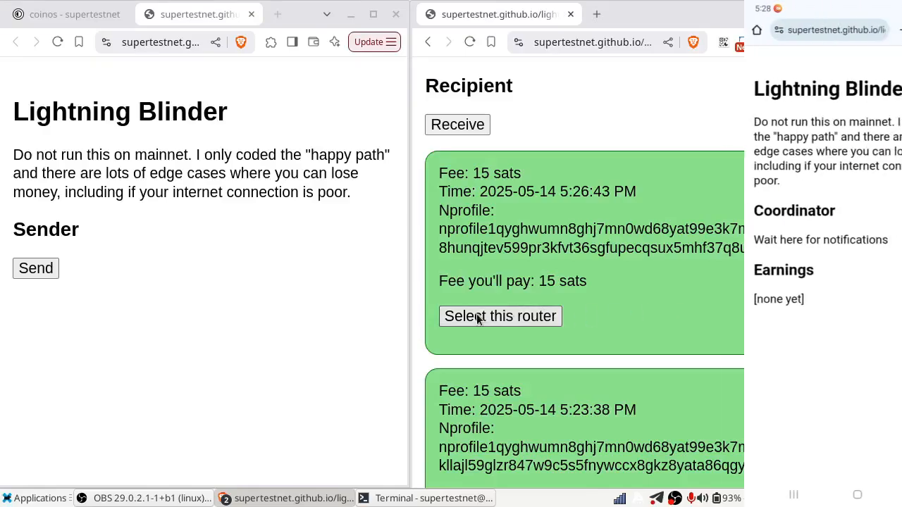
Select the 15-sat router and accept the routing request on the phone
{"action": "left_click", "coordinate": [499, 316]}
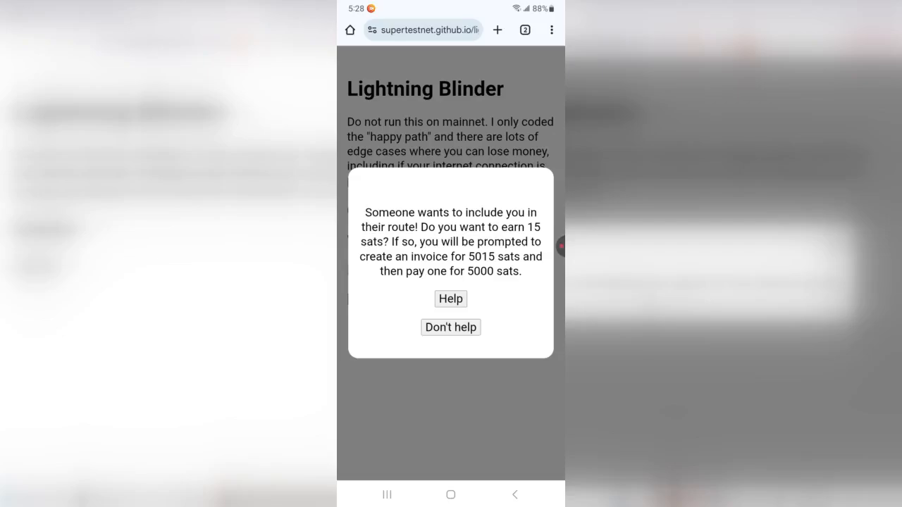
{"action": "left_click", "coordinate": [451, 299]}
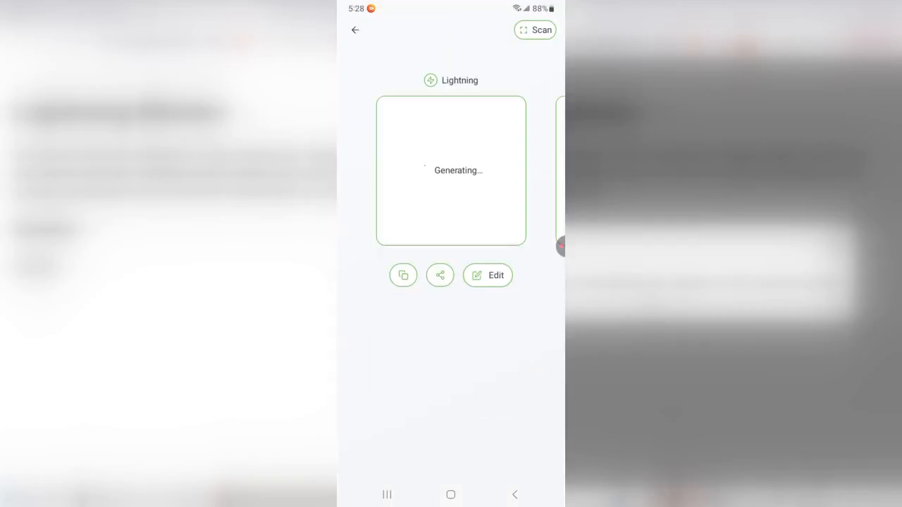
Generate a 5015-sat Lightning invoice on the phone wallet's receive screen
{"action": "left_click", "coordinate": [488, 275]}
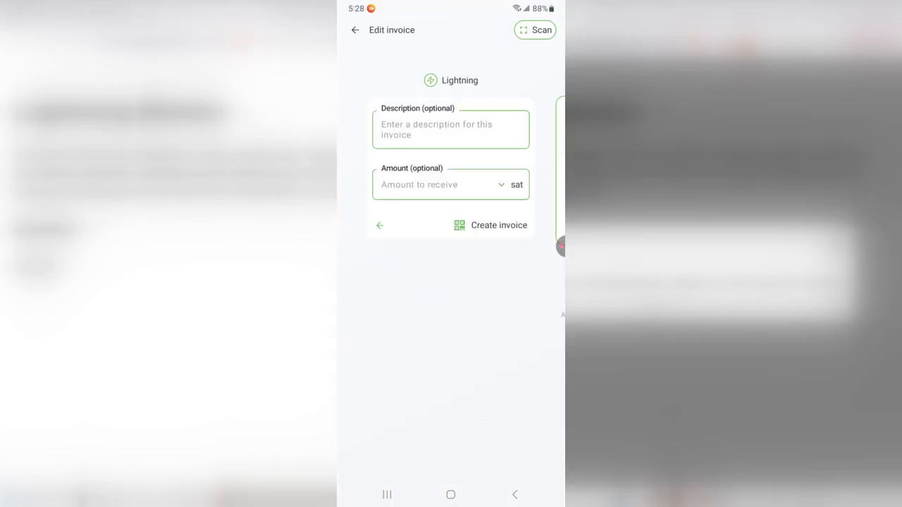
{"action": "type", "text": "5"}
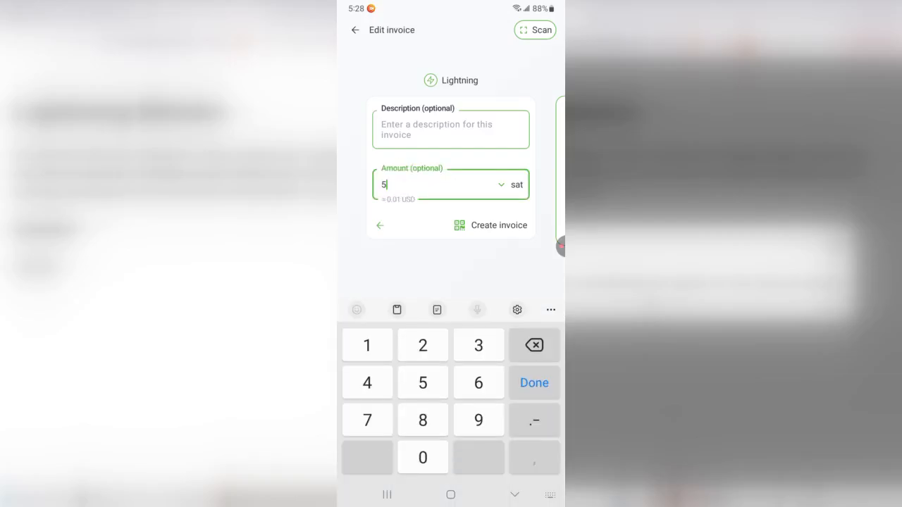
{"action": "type", "text": "015"}
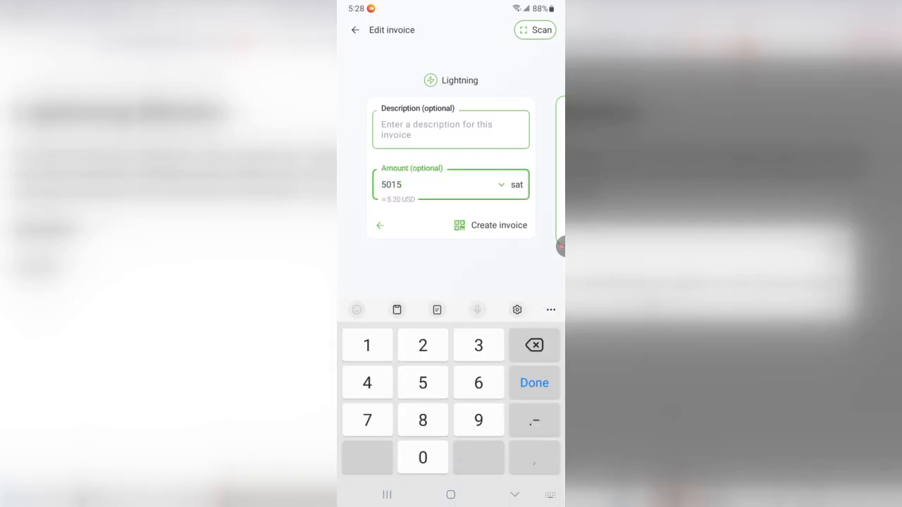
{"action": "left_click", "coordinate": [499, 226]}
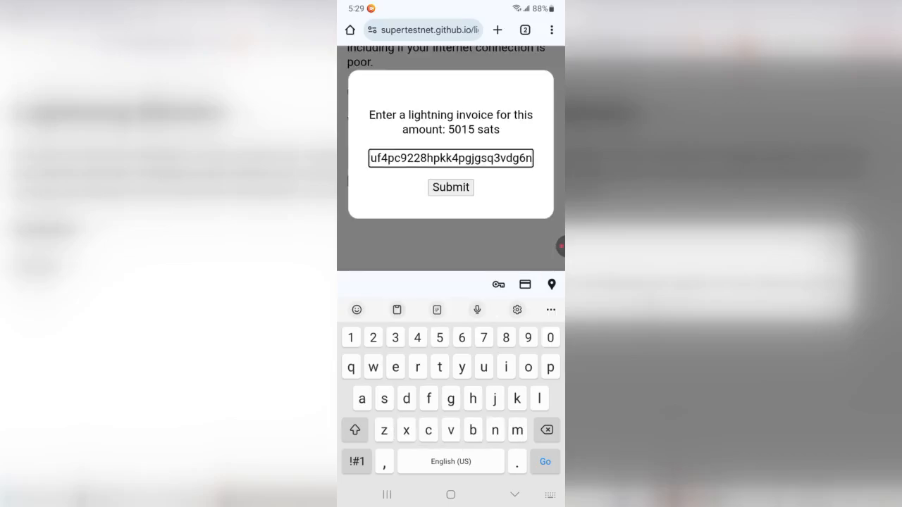
Submit the 5015-sat invoice to the router and copy the 5000-sat invoice to pay
{"action": "left_click", "coordinate": [451, 187]}
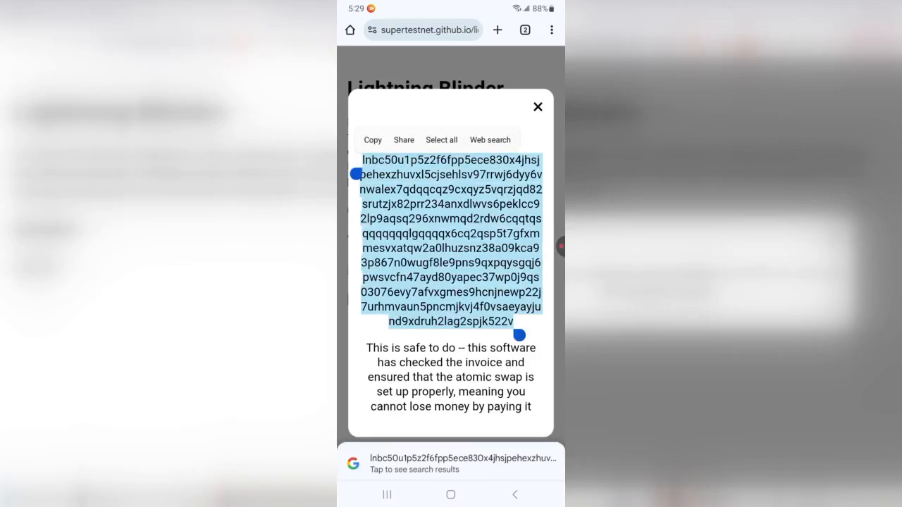
{"action": "left_click", "coordinate": [372, 139]}
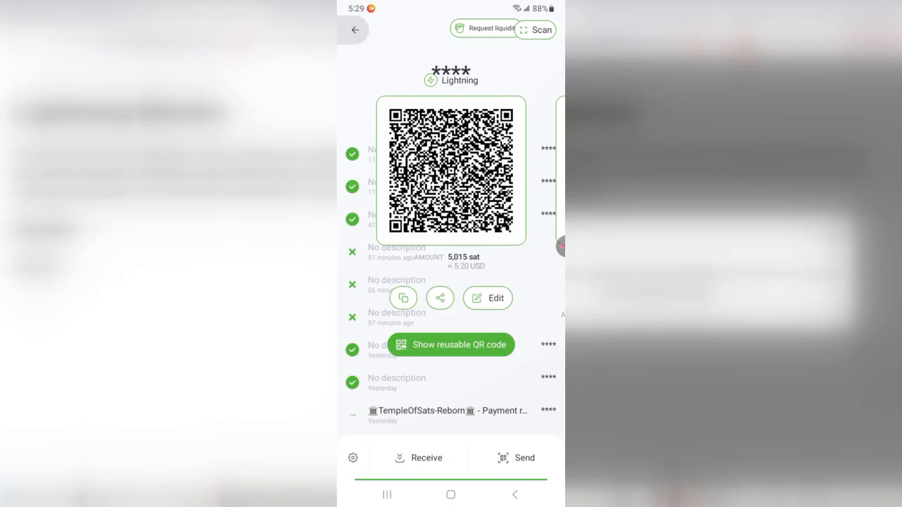
Start a send in Phoenix and paste the copied invoice as destination
{"action": "left_click", "coordinate": [524, 456]}
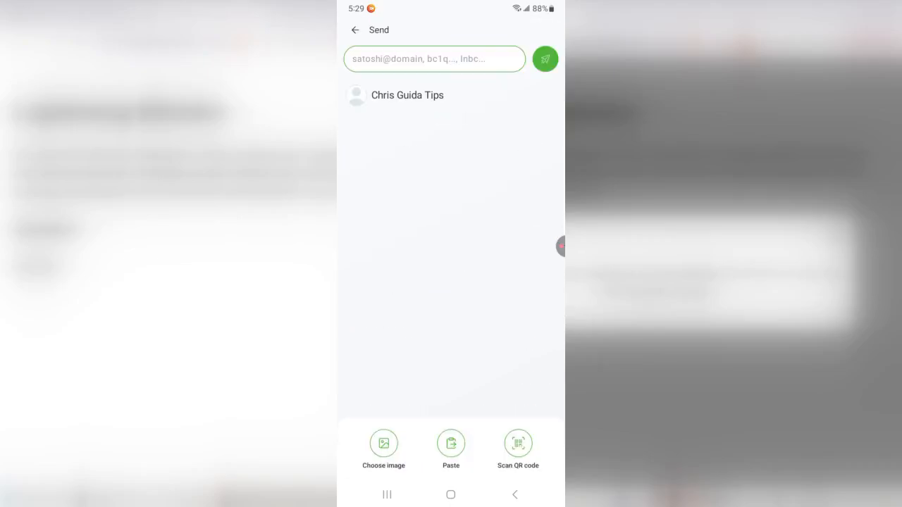
{"action": "left_click", "coordinate": [355, 30]}
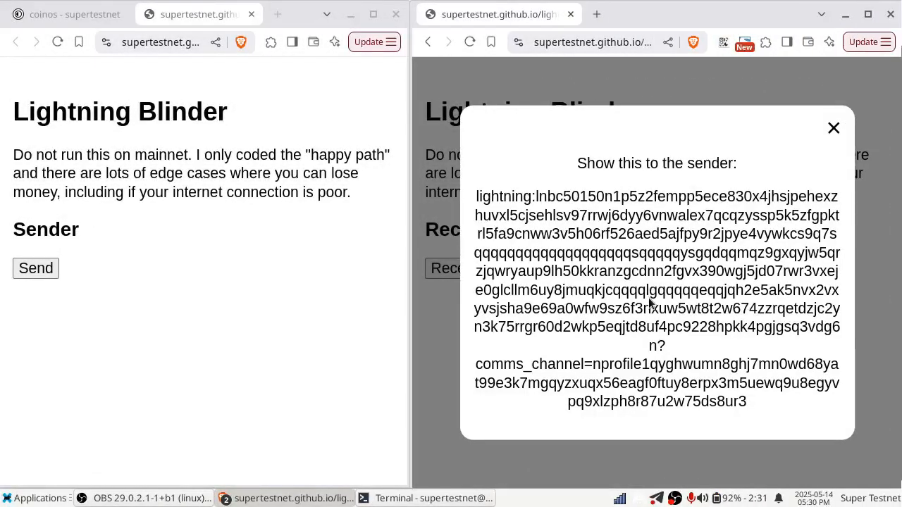
{"action": "mouse_move", "coordinate": [609, 199]}
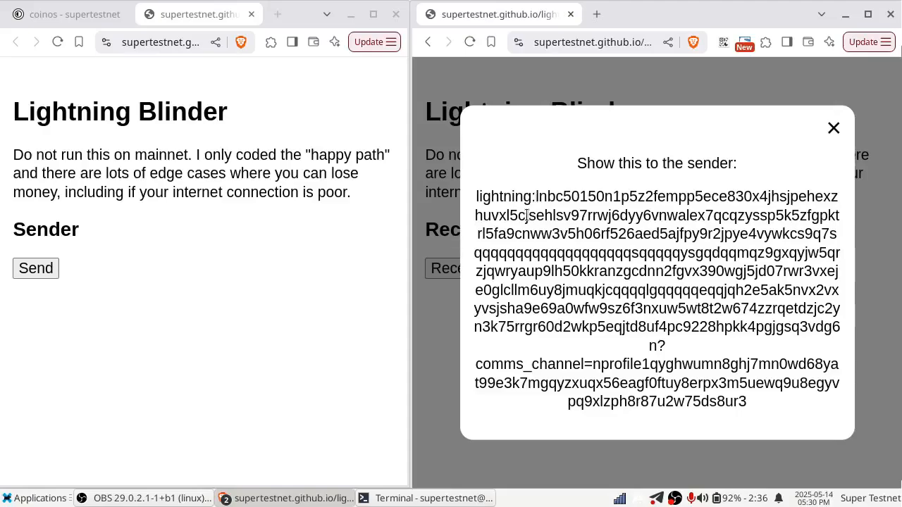
{"action": "mouse_move", "coordinate": [504, 208]}
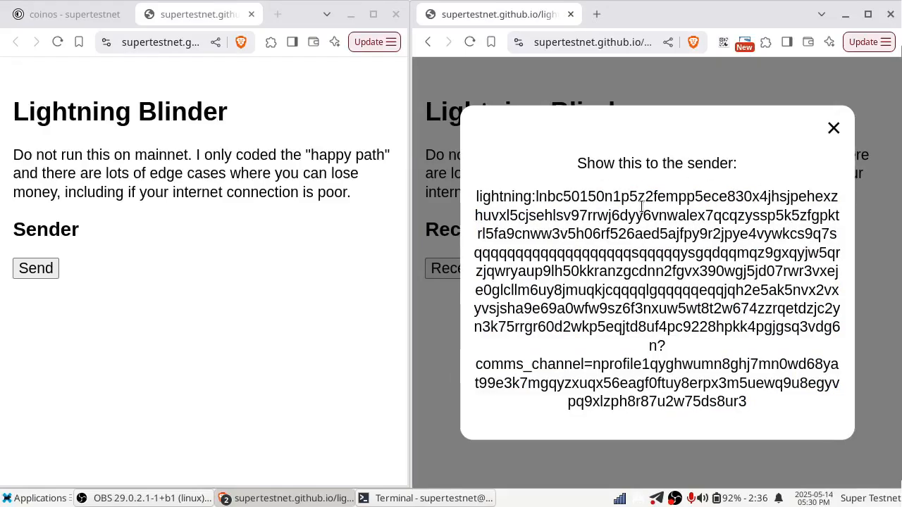
Submit the recipient's payment string as sender and move to the Coinos wallet to pay it
{"action": "left_click", "coordinate": [35, 267]}
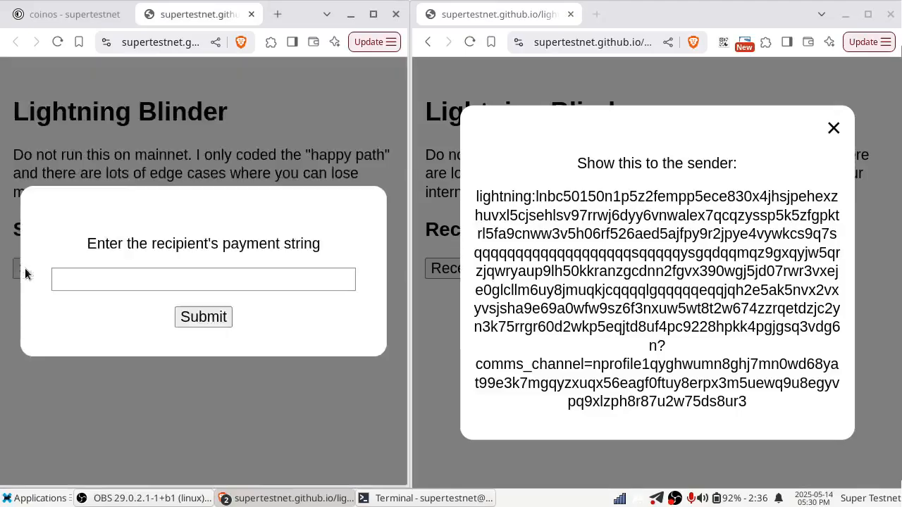
{"action": "type", "text": "3m5uewq9u8egyvpq9xlzph8r87u2w75ds8ur3"}
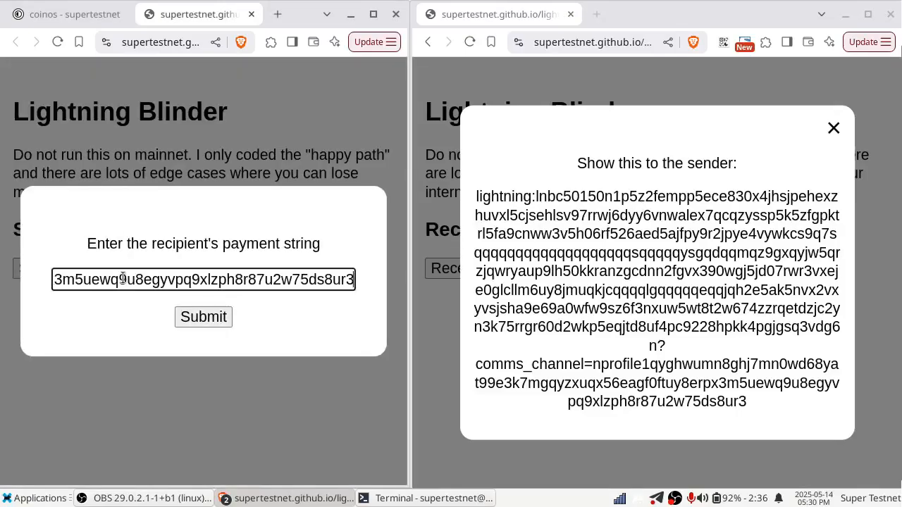
{"action": "left_click", "coordinate": [203, 316]}
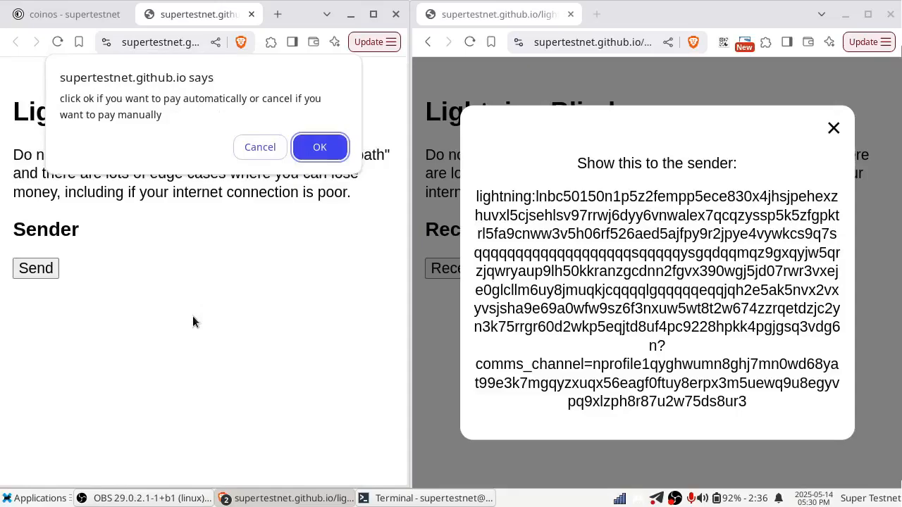
{"action": "mouse_move", "coordinate": [228, 104]}
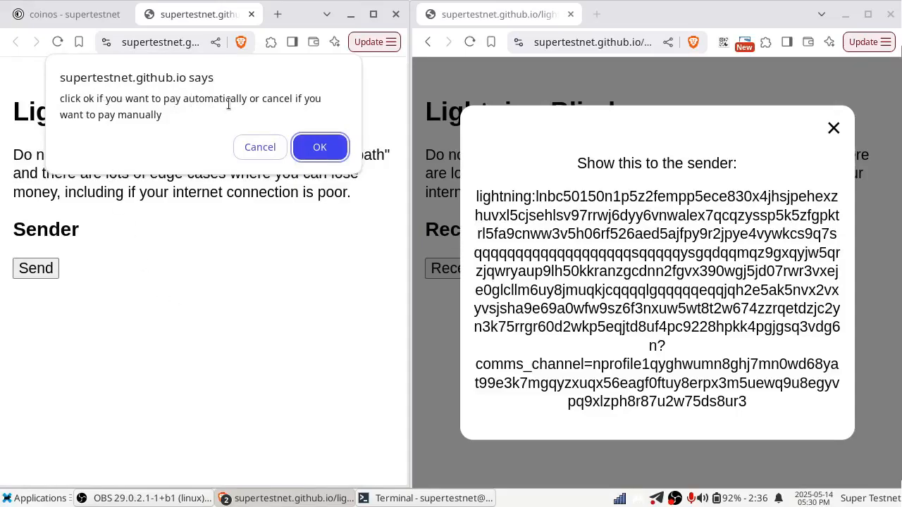
{"action": "left_click", "coordinate": [318, 148]}
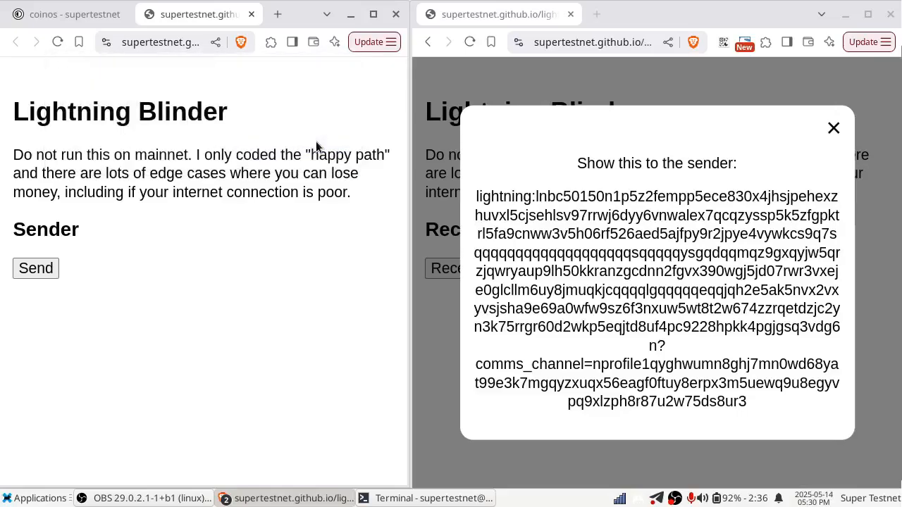
{"action": "mouse_move", "coordinate": [237, 321]}
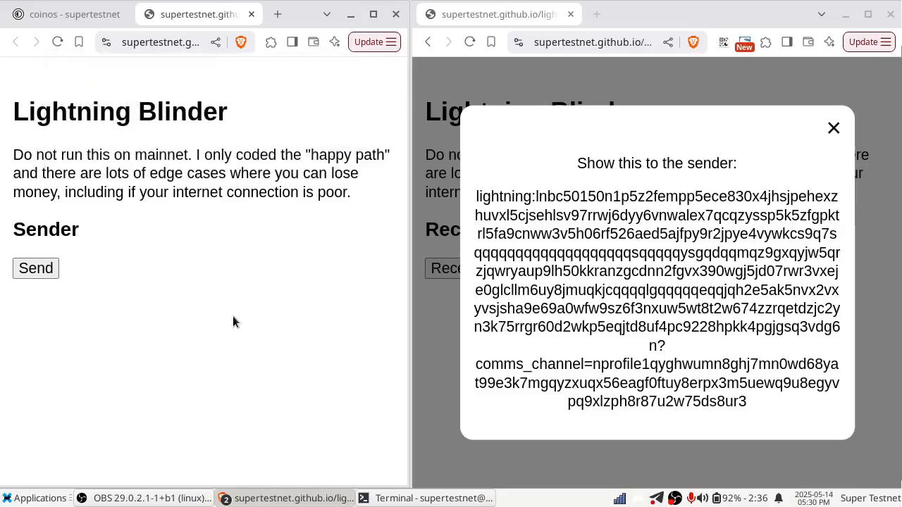
{"action": "left_click", "coordinate": [68, 14]}
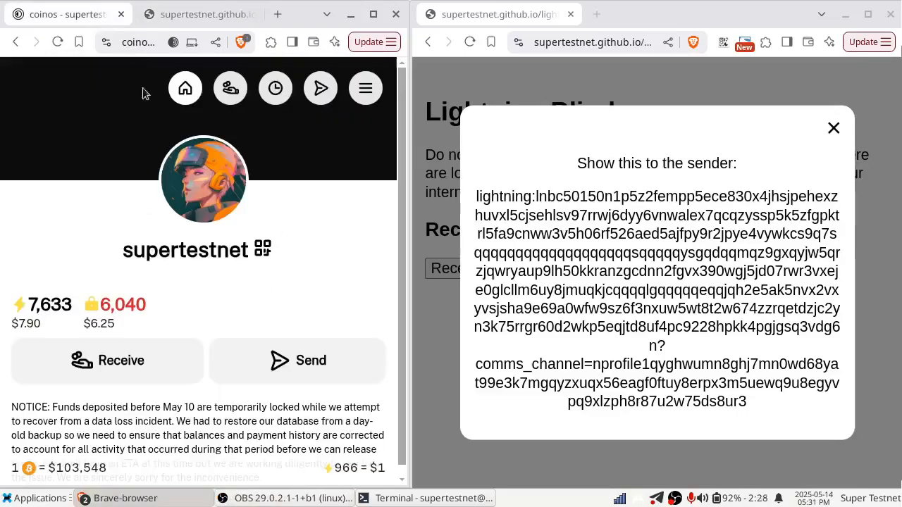
{"action": "mouse_move", "coordinate": [50, 307]}
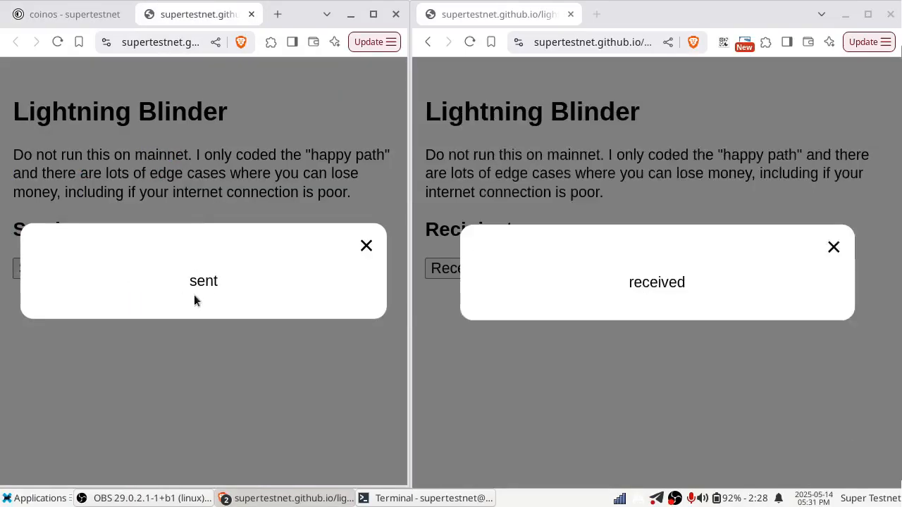
{"action": "mouse_move", "coordinate": [214, 300]}
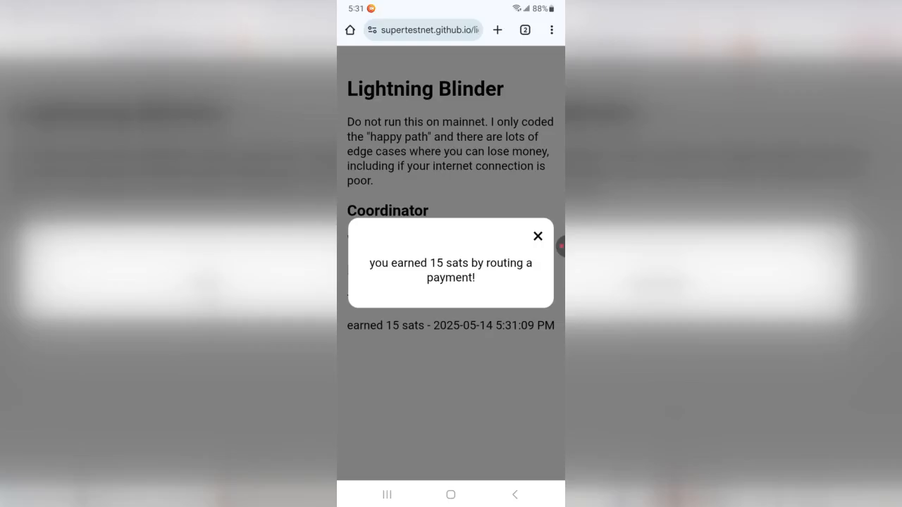
Close the phone's 'you earned 15 sats' notice
{"action": "left_click", "coordinate": [538, 235]}
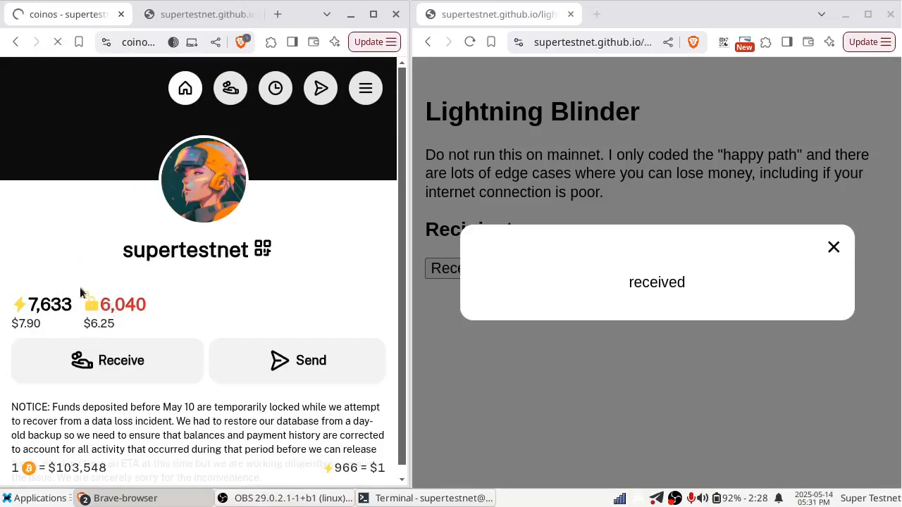
{"action": "mouse_move", "coordinate": [70, 90]}
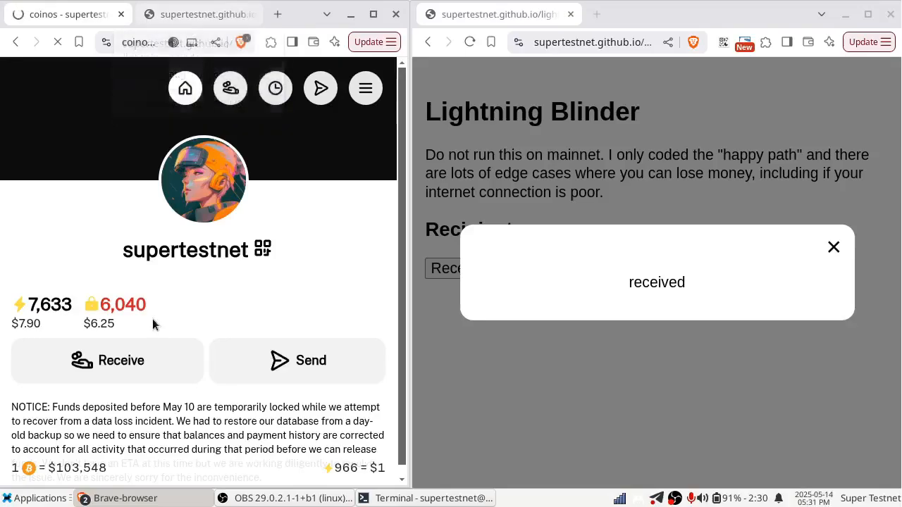
{"action": "mouse_move", "coordinate": [118, 194]}
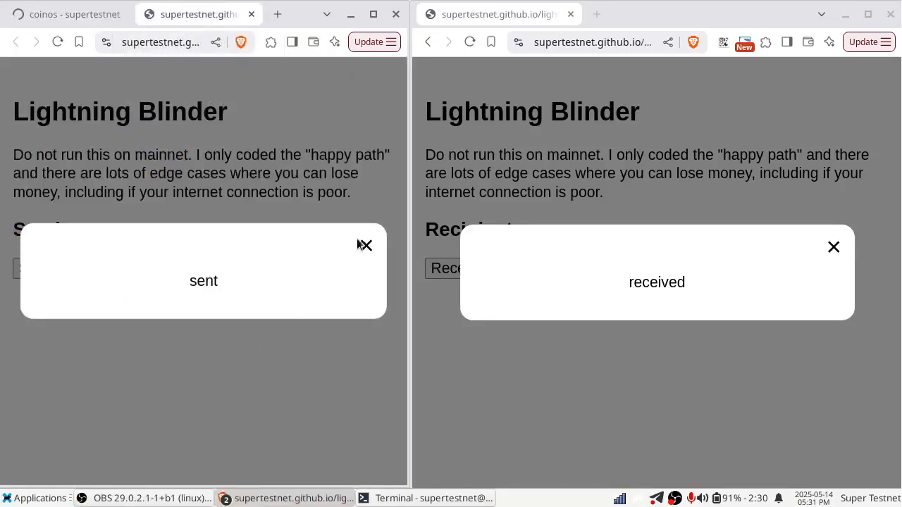
Dismiss the sender page's 'sent' confirmation notice
{"action": "left_click", "coordinate": [364, 245]}
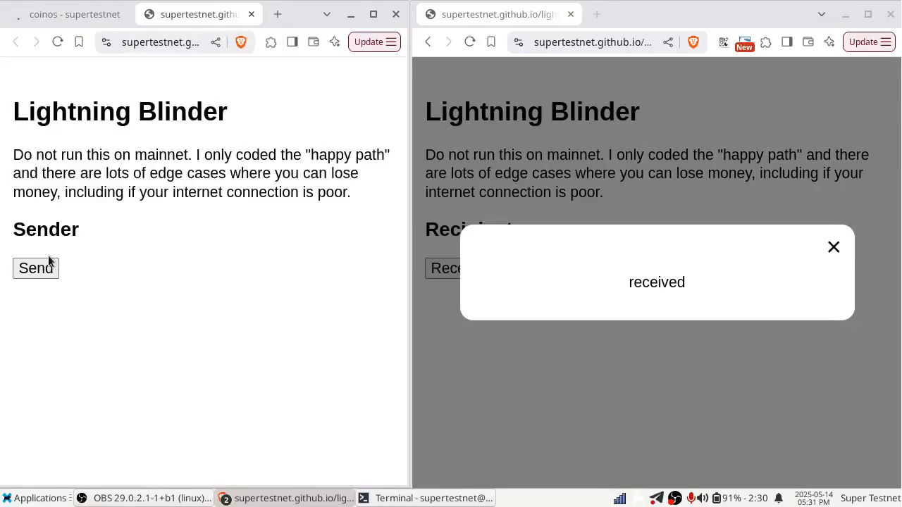
{"action": "left_click", "coordinate": [833, 247]}
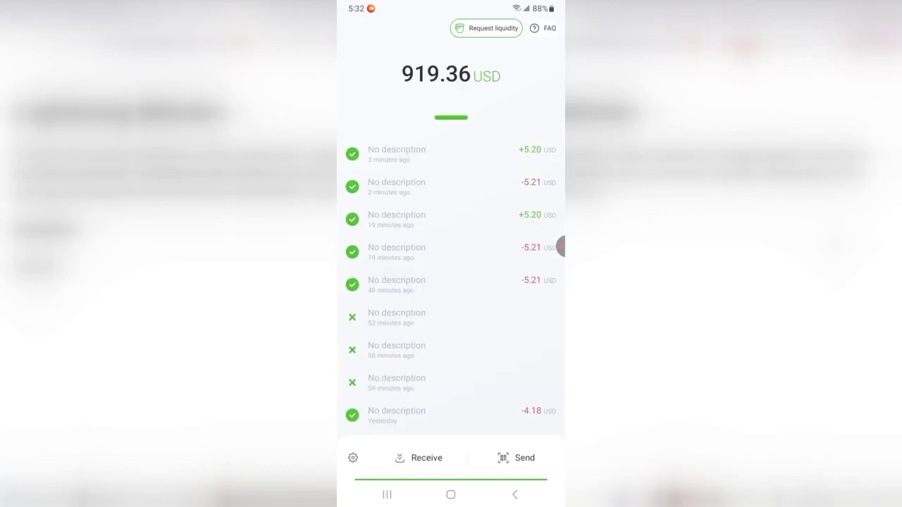
Inspect the outgoing payment's technical details in Phoenix, then return to the history
{"action": "left_click", "coordinate": [451, 186]}
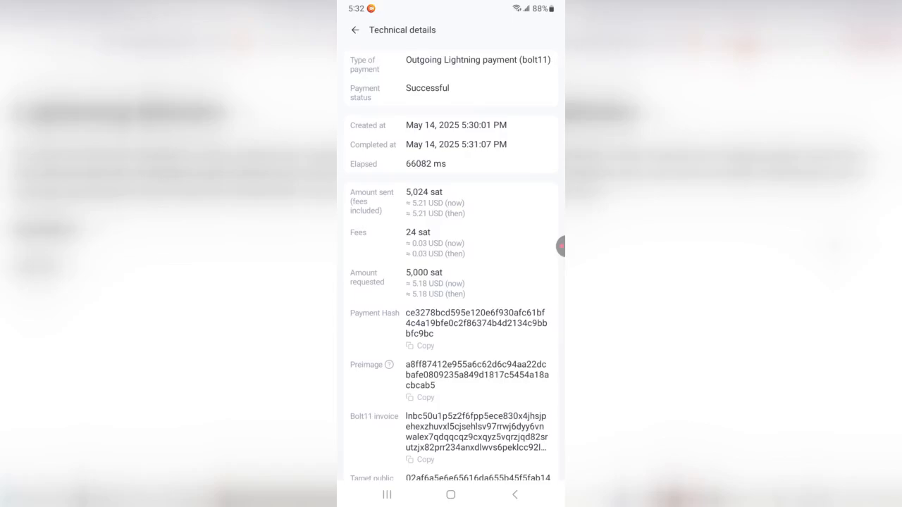
{"action": "scroll", "scroll_direction": "down", "scroll_amount": 3}
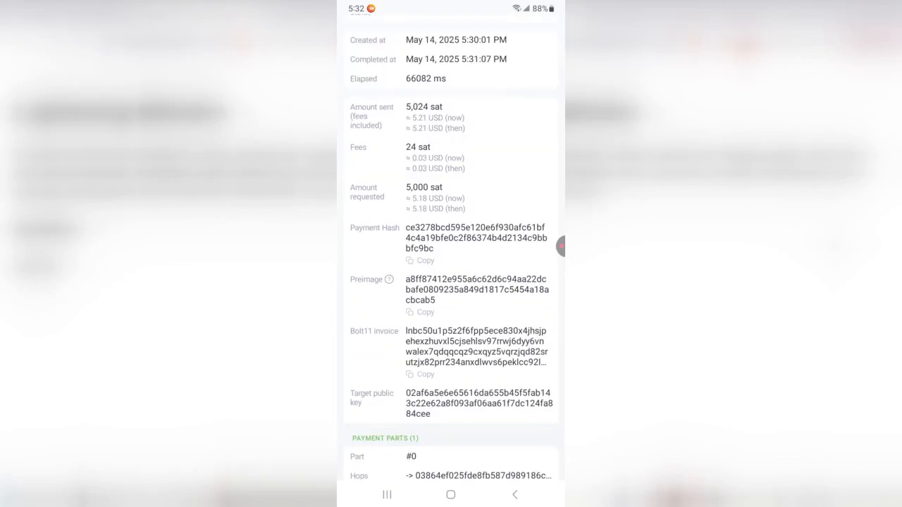
{"action": "scroll", "scroll_direction": "down", "scroll_amount": 3}
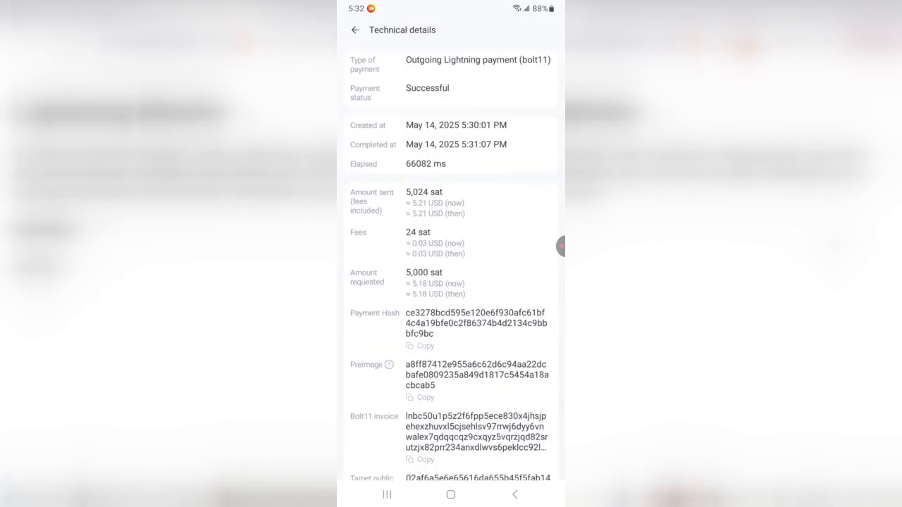
{"action": "left_click", "coordinate": [353, 30]}
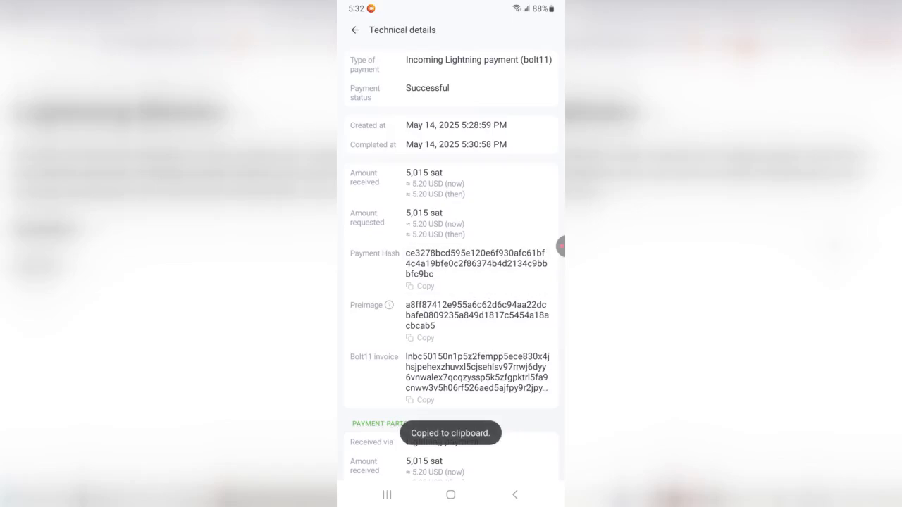
{"action": "left_click", "coordinate": [352, 29]}
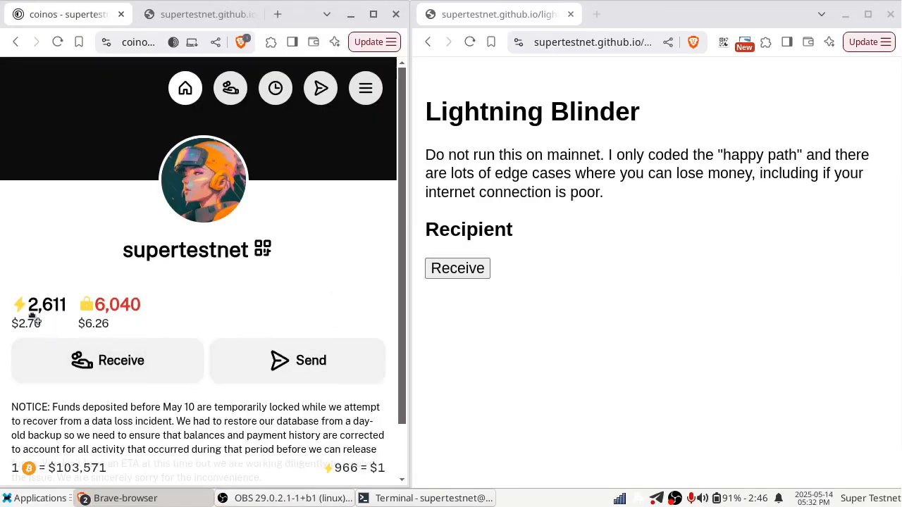
{"action": "mouse_move", "coordinate": [48, 316]}
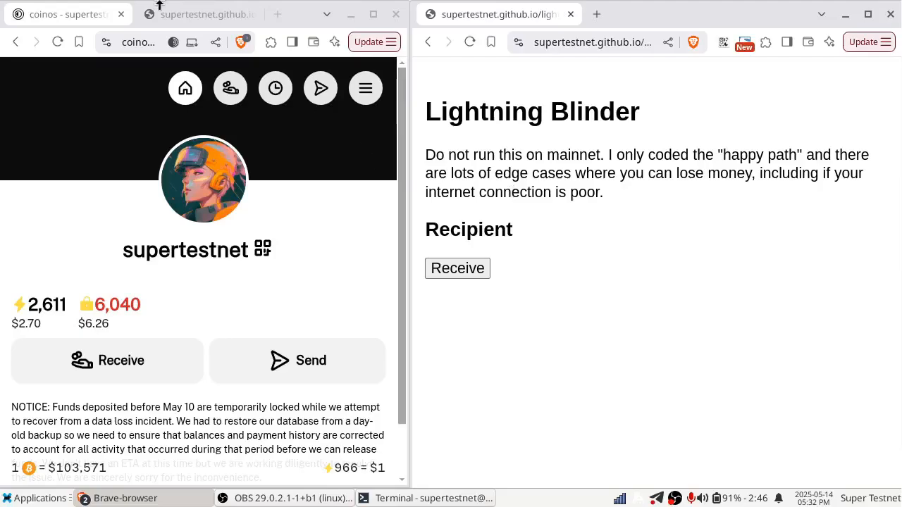
Note the Coinos lightning balance of 2,611 and return to the Lightning Blinder sender page
{"action": "left_click", "coordinate": [197, 14]}
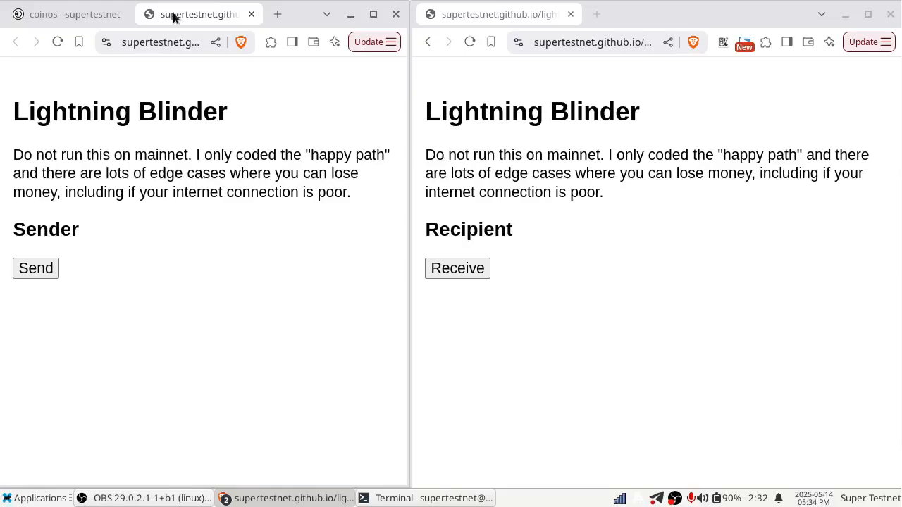
{"action": "mouse_move", "coordinate": [584, 186]}
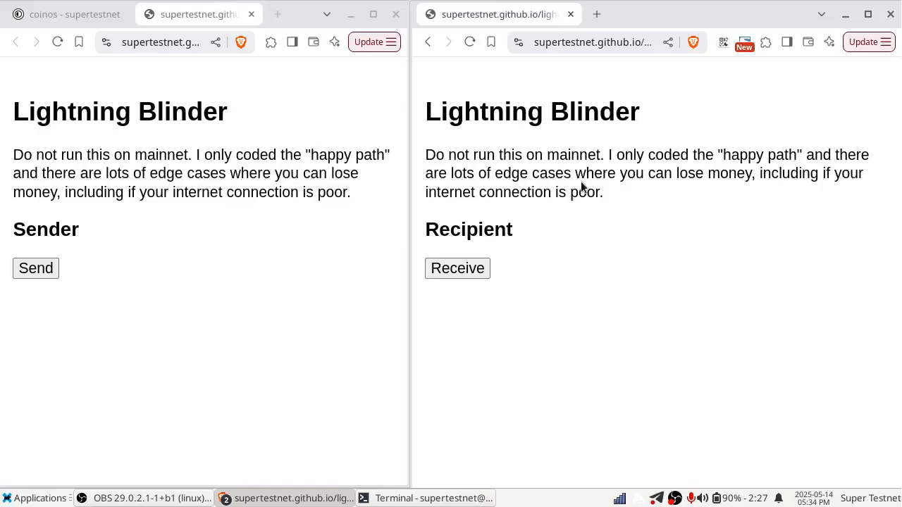
Focus the recipient browser window so a new tab can be opened beside it
{"action": "left_click", "coordinate": [423, 499]}
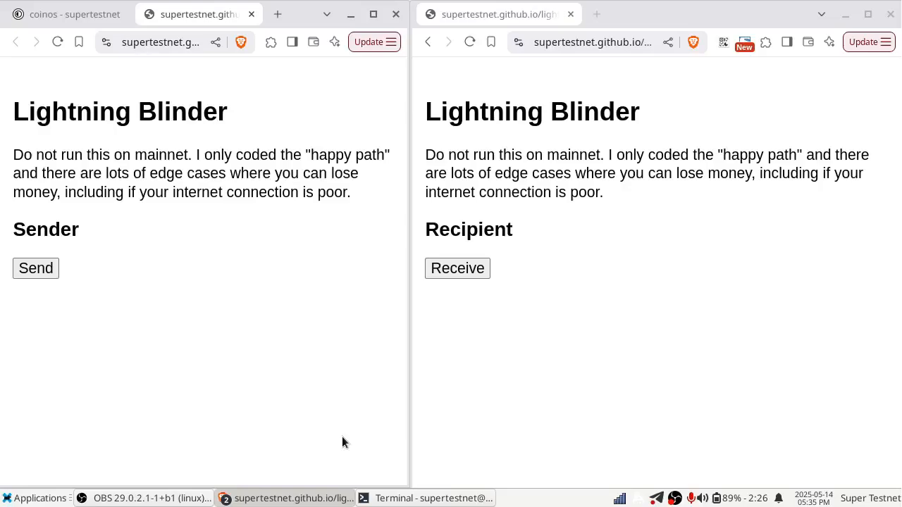
{"action": "mouse_move", "coordinate": [367, 40]}
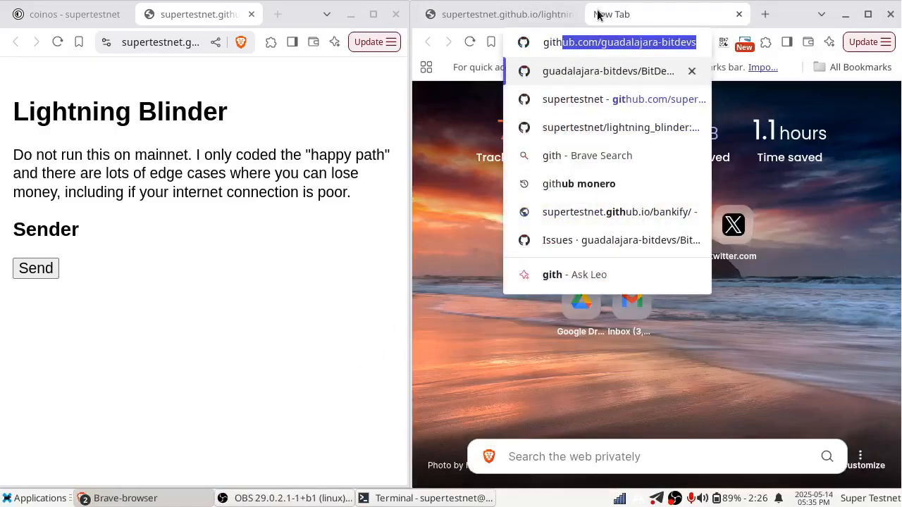
Browse to github.com/supertestnet, scroll through the lightning_blinder README, and return to the recipient page
{"action": "type", "text": "github.com/supertestnet/l"}
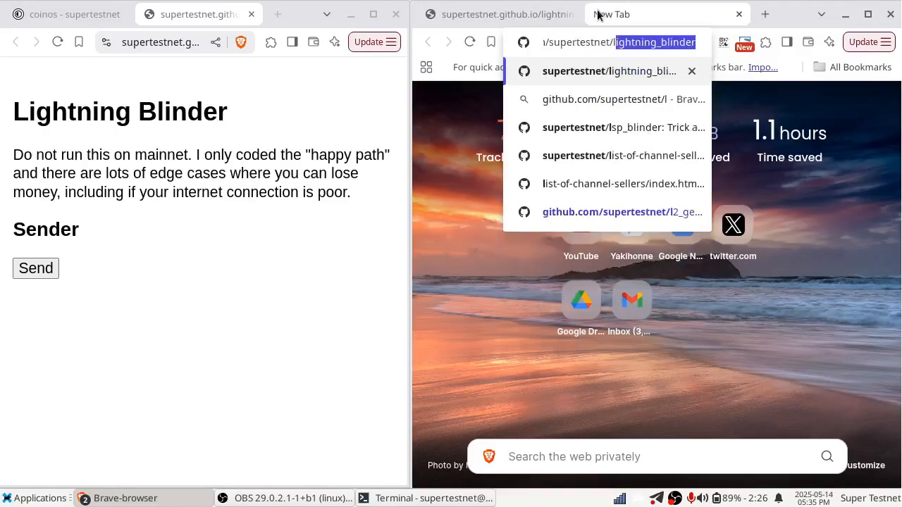
{"action": "left_click", "coordinate": [608, 71]}
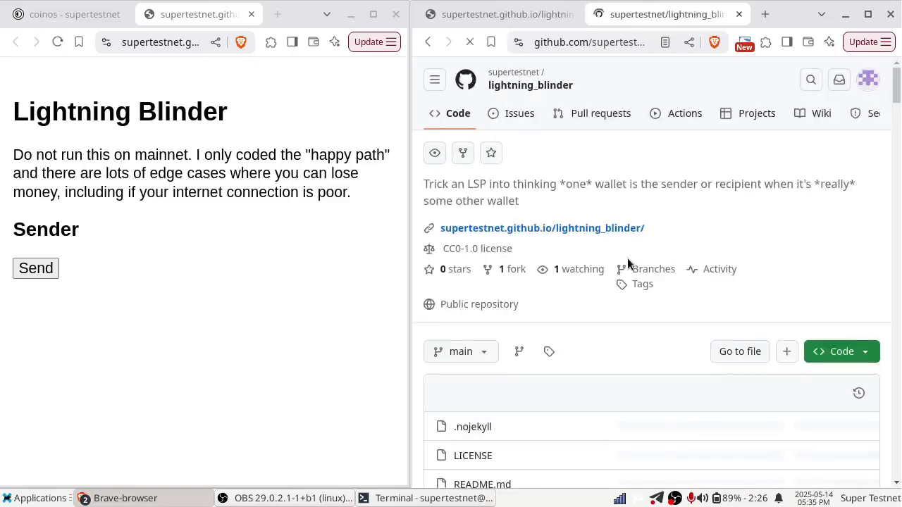
{"action": "scroll", "scroll_direction": "down", "scroll_amount": 3}
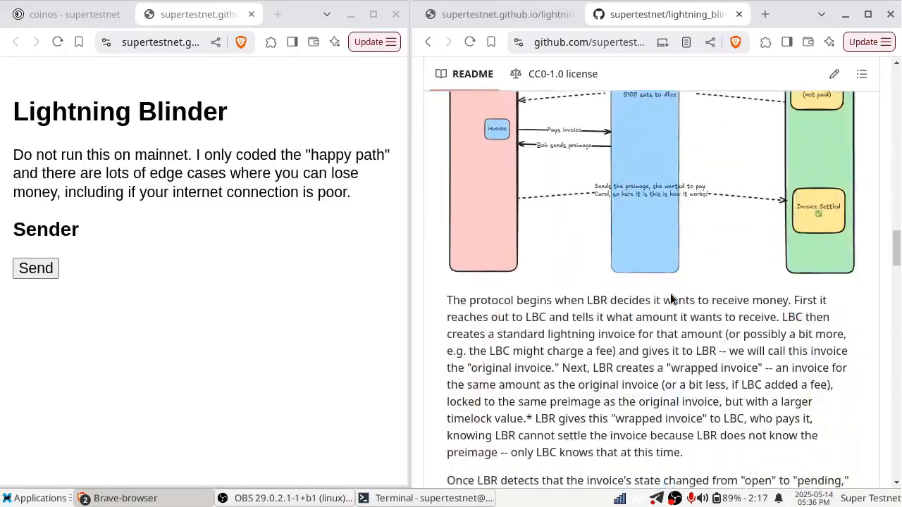
{"action": "scroll", "scroll_direction": "down", "scroll_amount": 3}
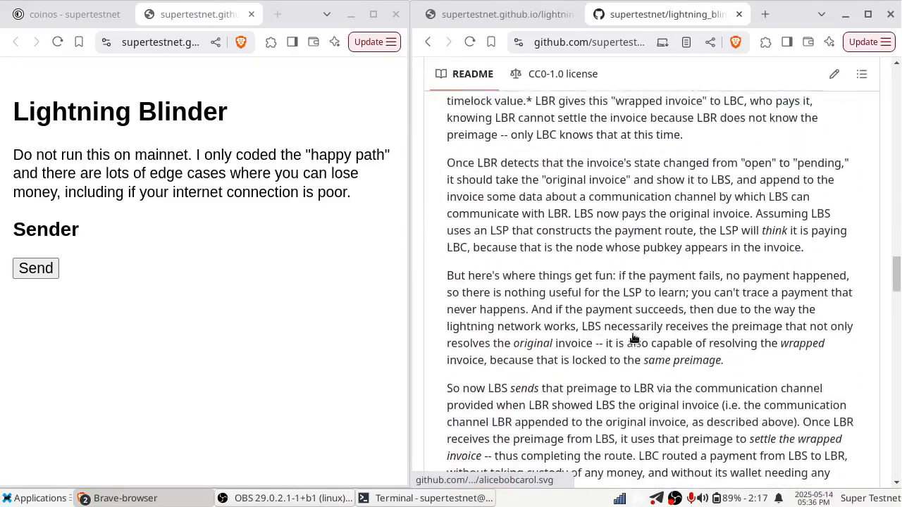
{"action": "scroll", "scroll_direction": "down", "scroll_amount": 3}
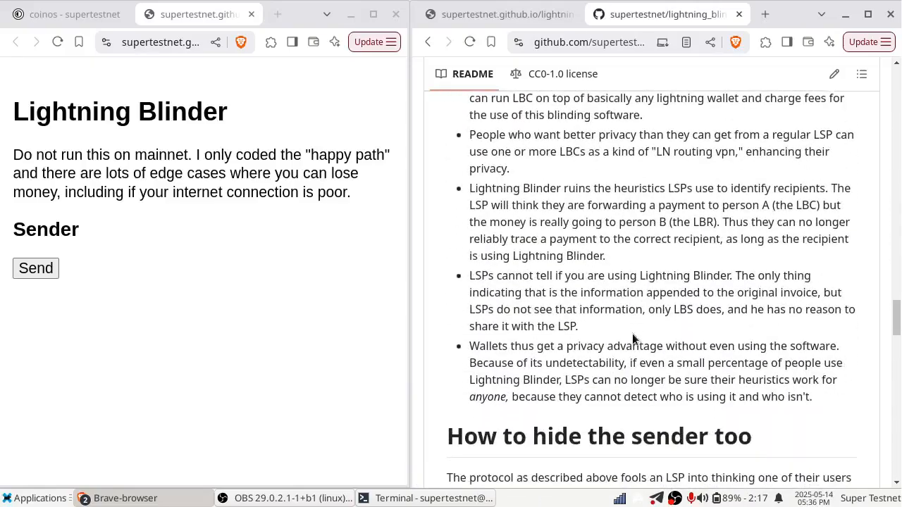
{"action": "scroll", "scroll_direction": "down", "scroll_amount": 3}
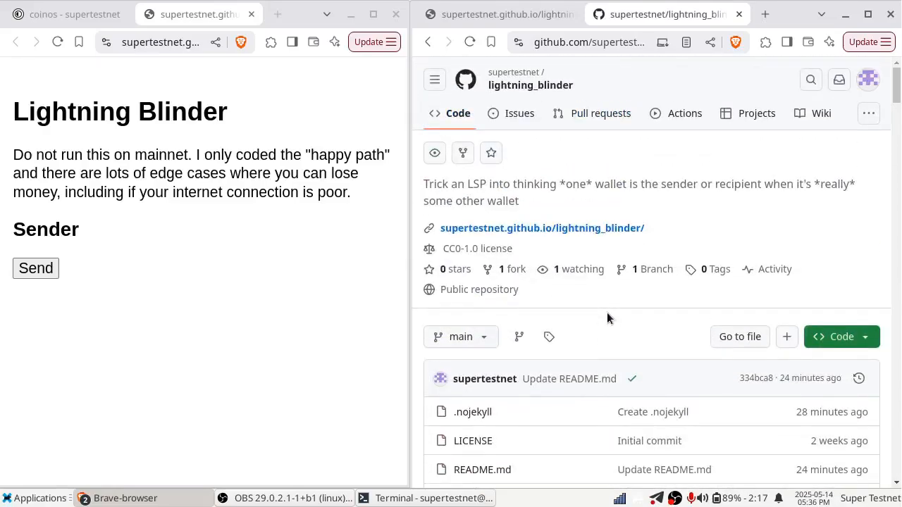
{"action": "left_click", "coordinate": [498, 14]}
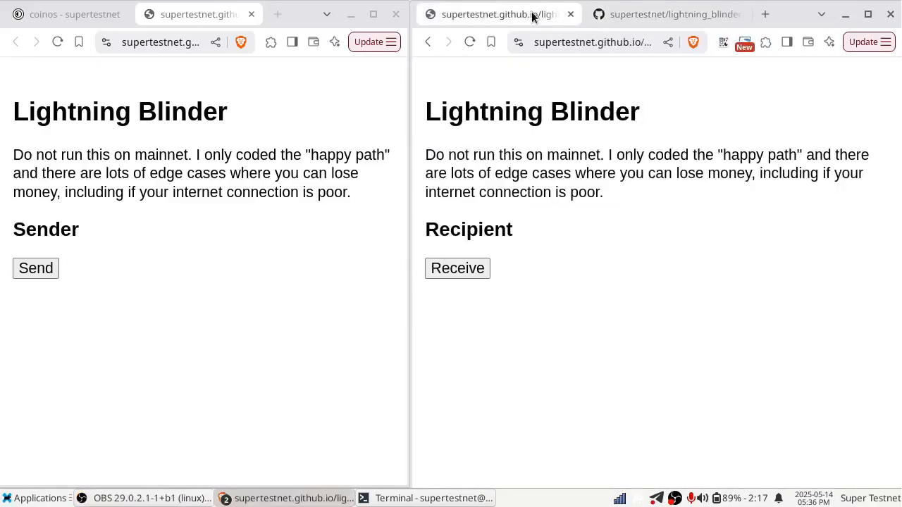